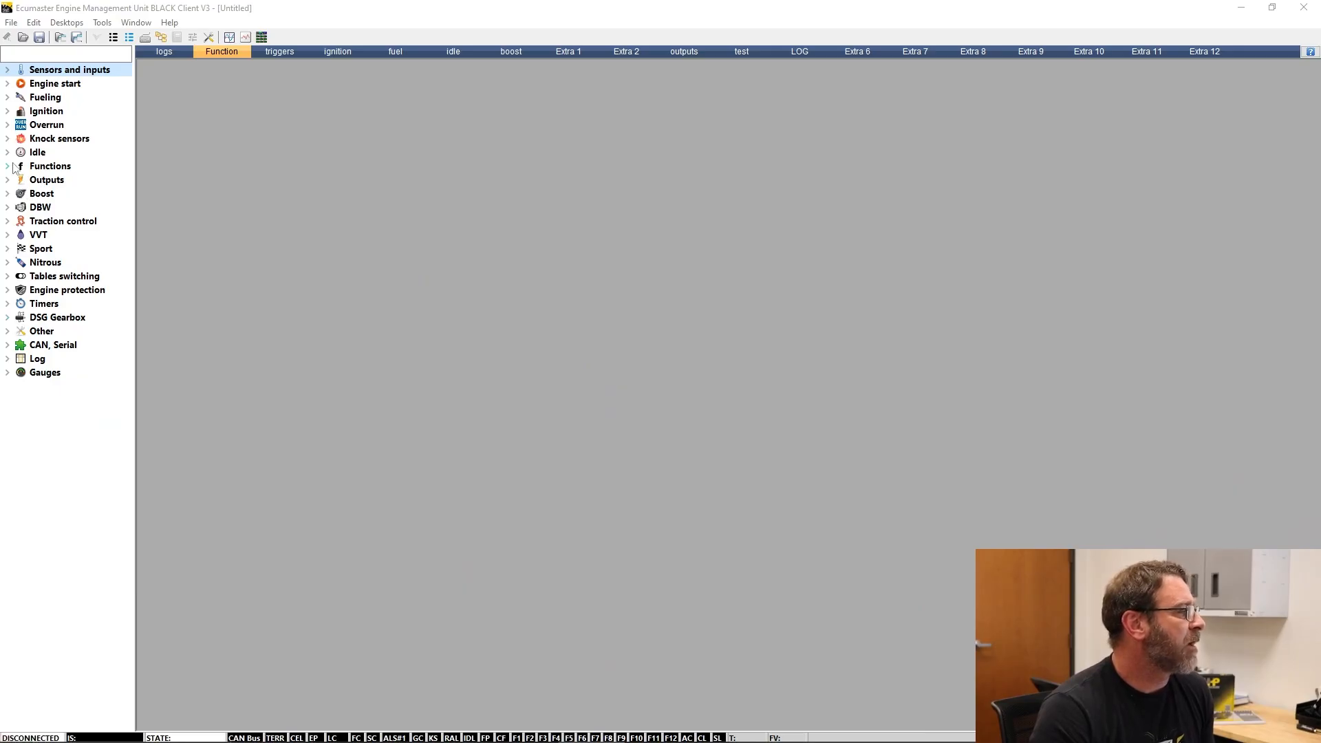
- Expand the Functions category in the left tree to list Fn 1 through Fn 12
left_click(7, 166)
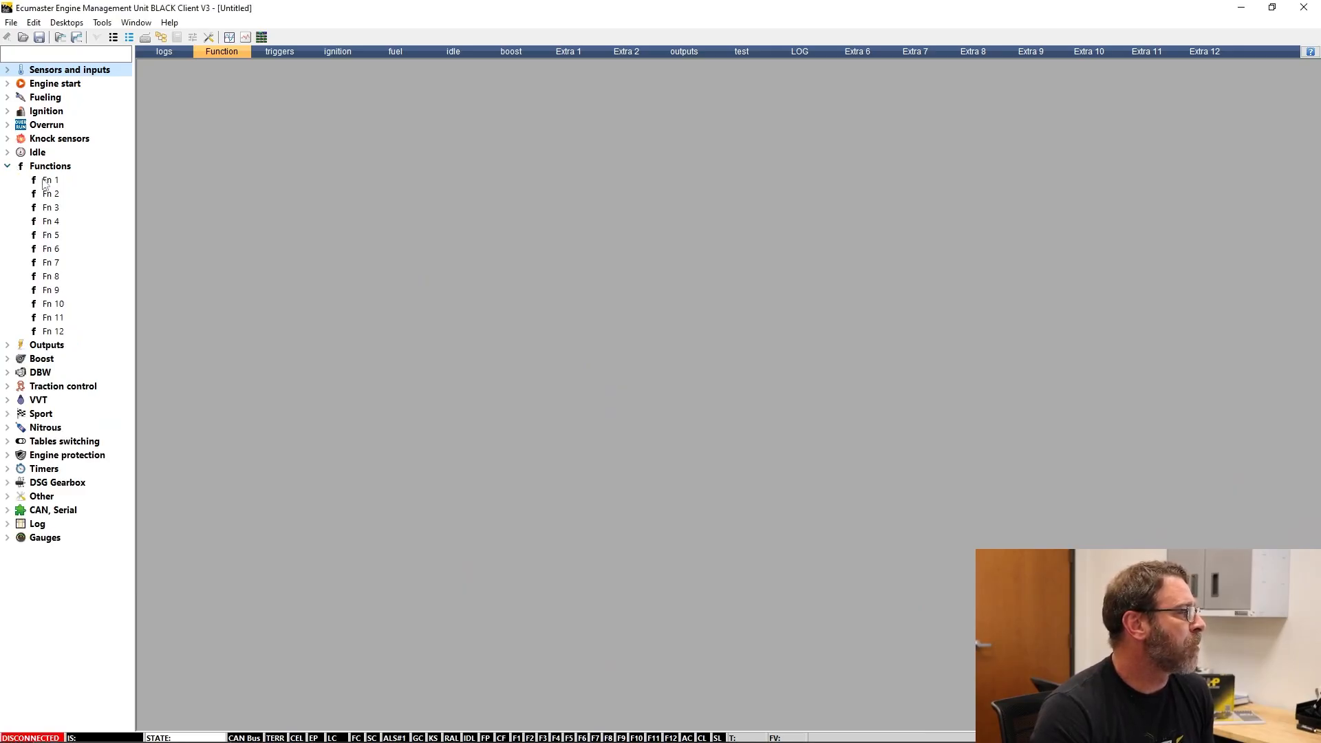
- Name function Fn 1 'FP2' and set its output to Aux 1
double_click(48, 179)
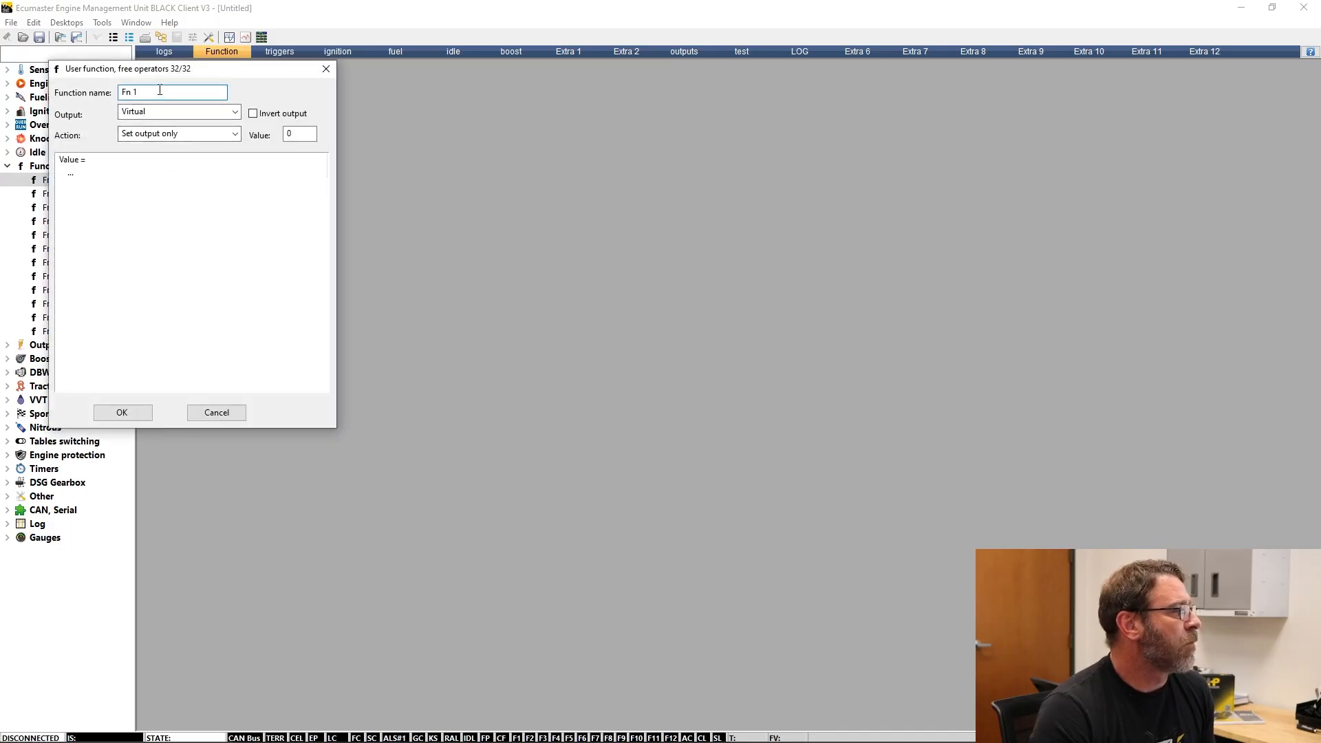
type("FP2")
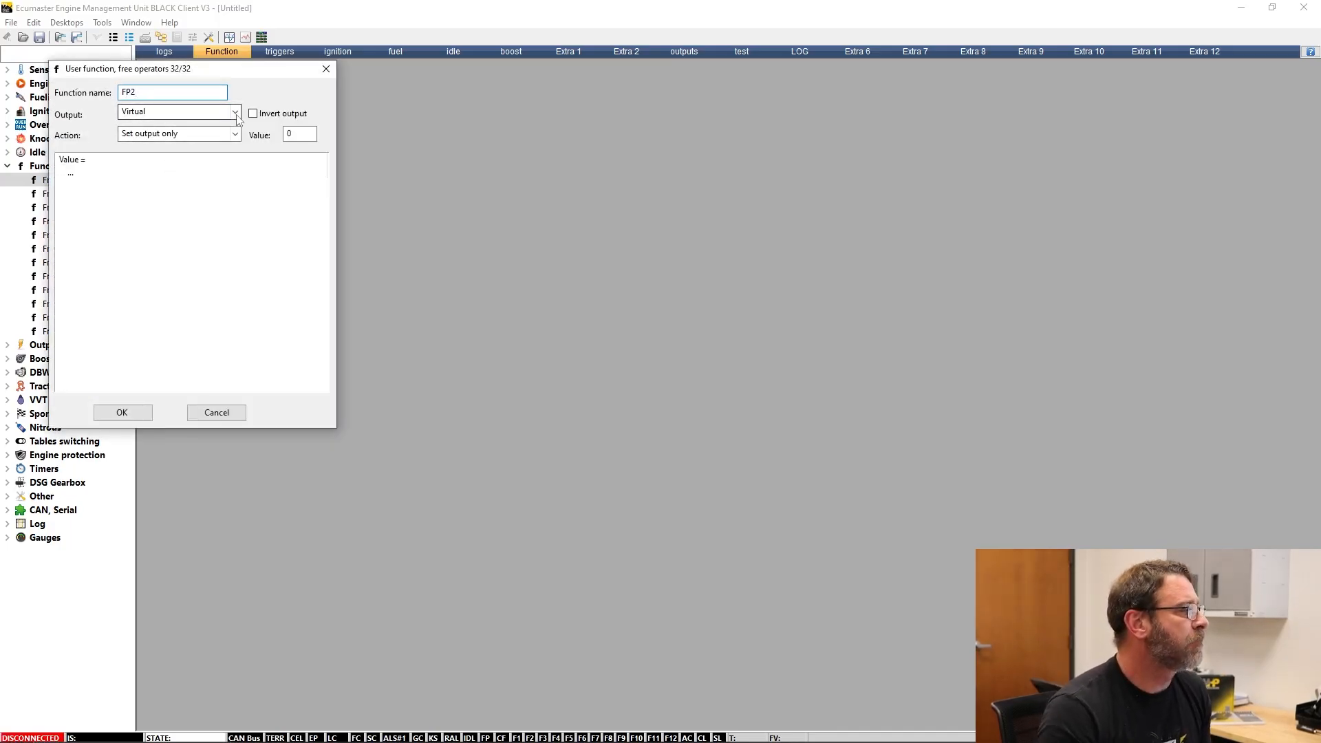
left_click(235, 111)
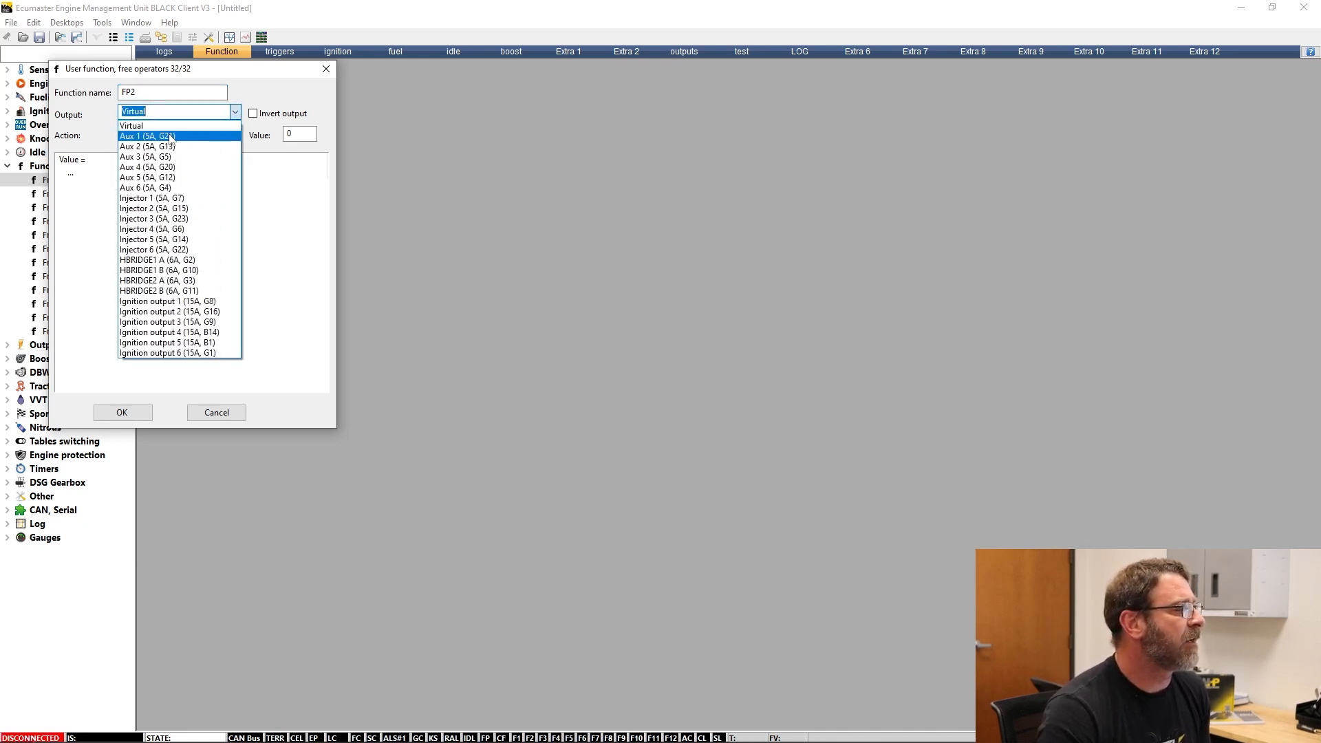
left_click(149, 135)
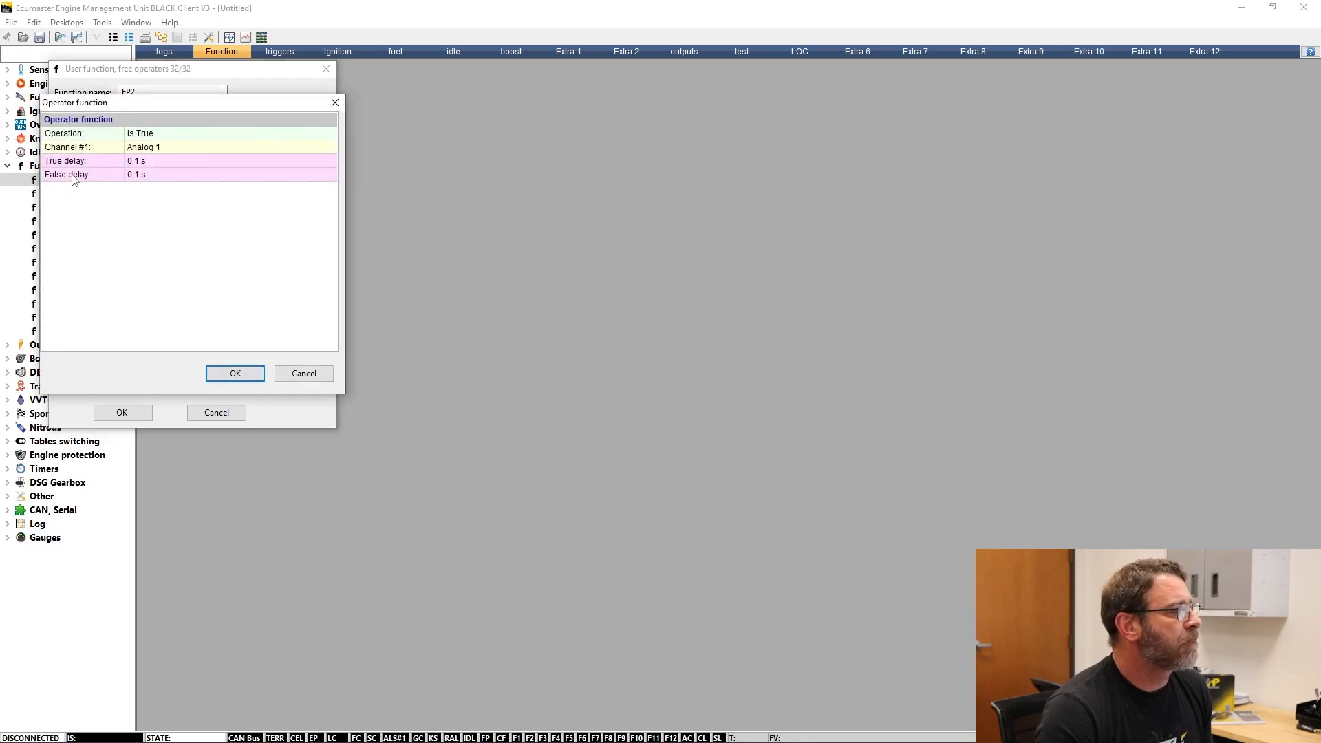
- Set the condition's operation to Greater Or Equal
left_click(206, 133)
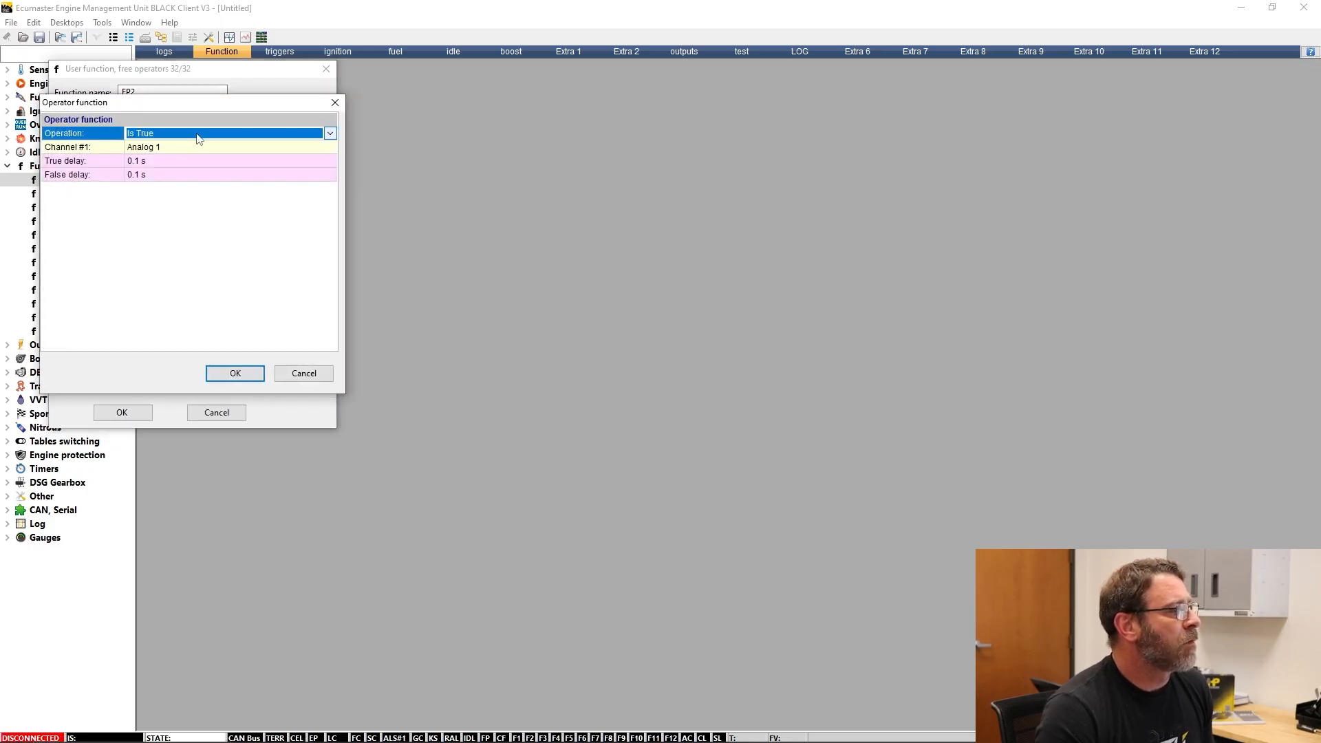
left_click(330, 133)
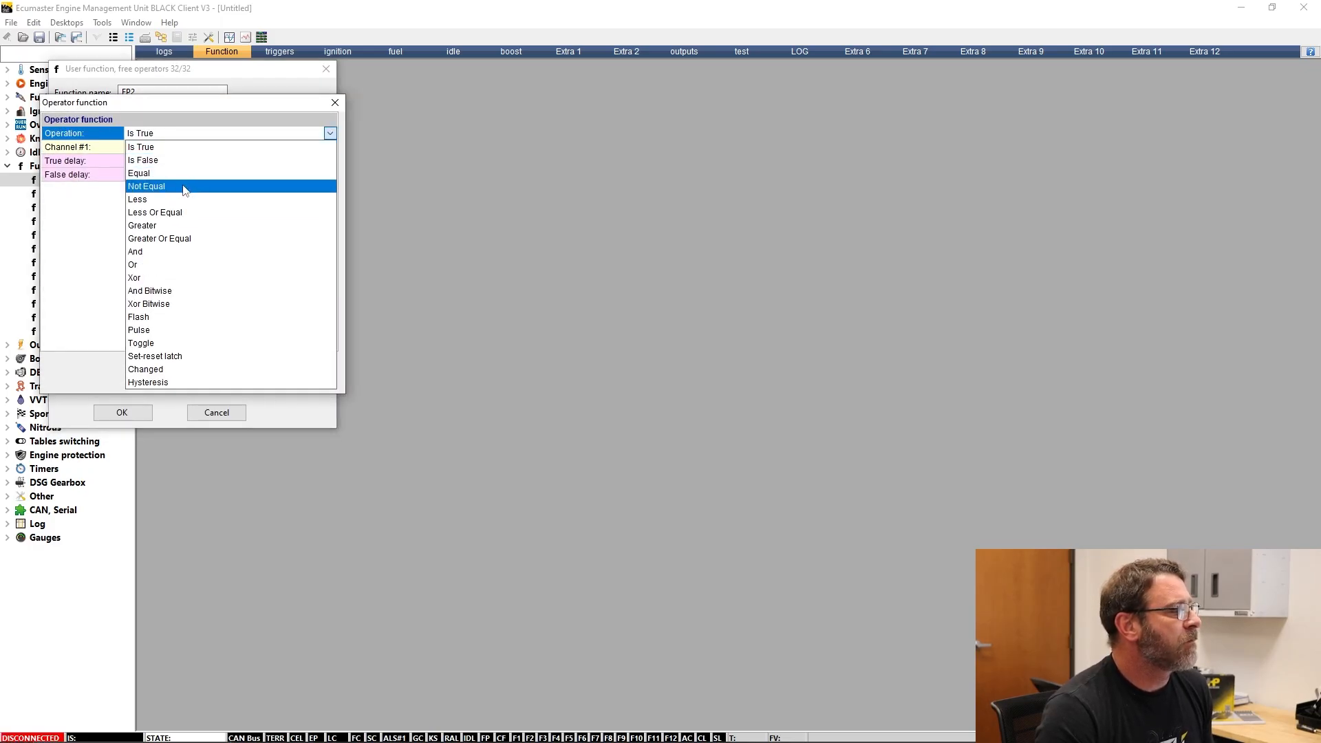
mouse_move(158, 238)
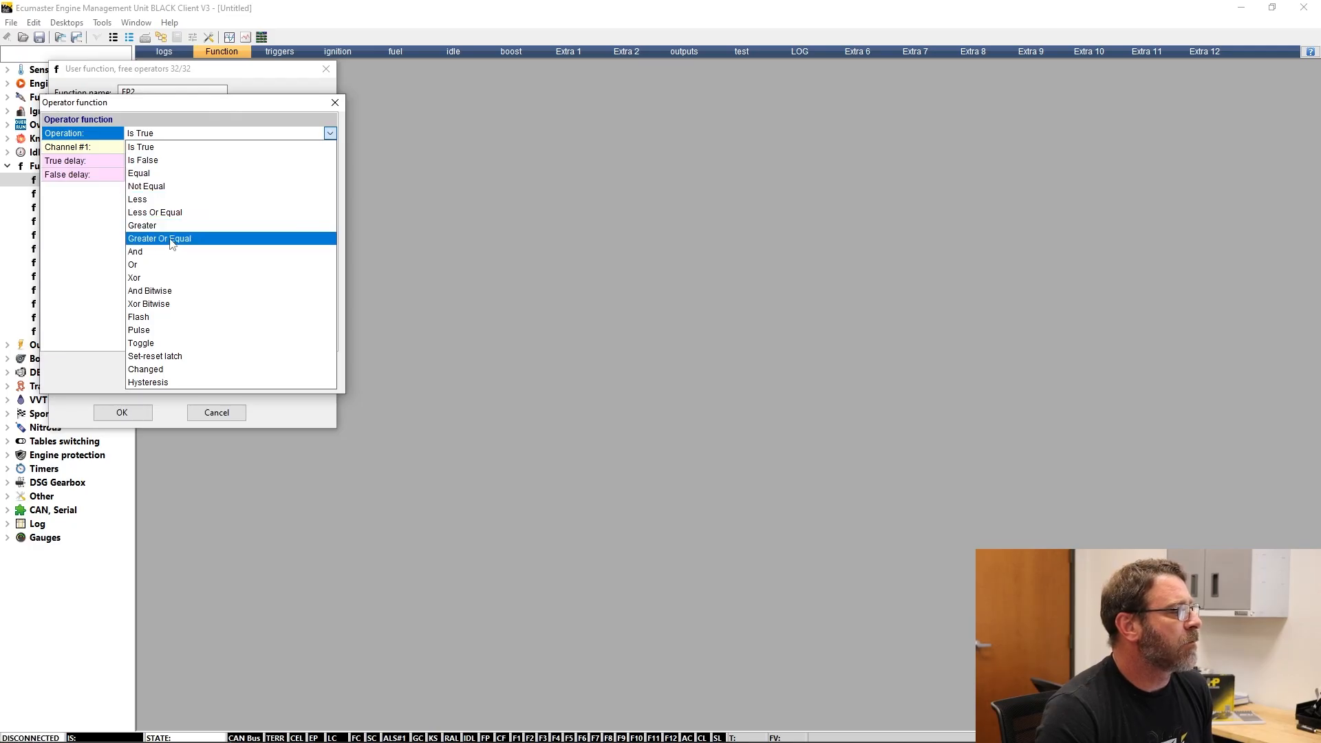
left_click(159, 238)
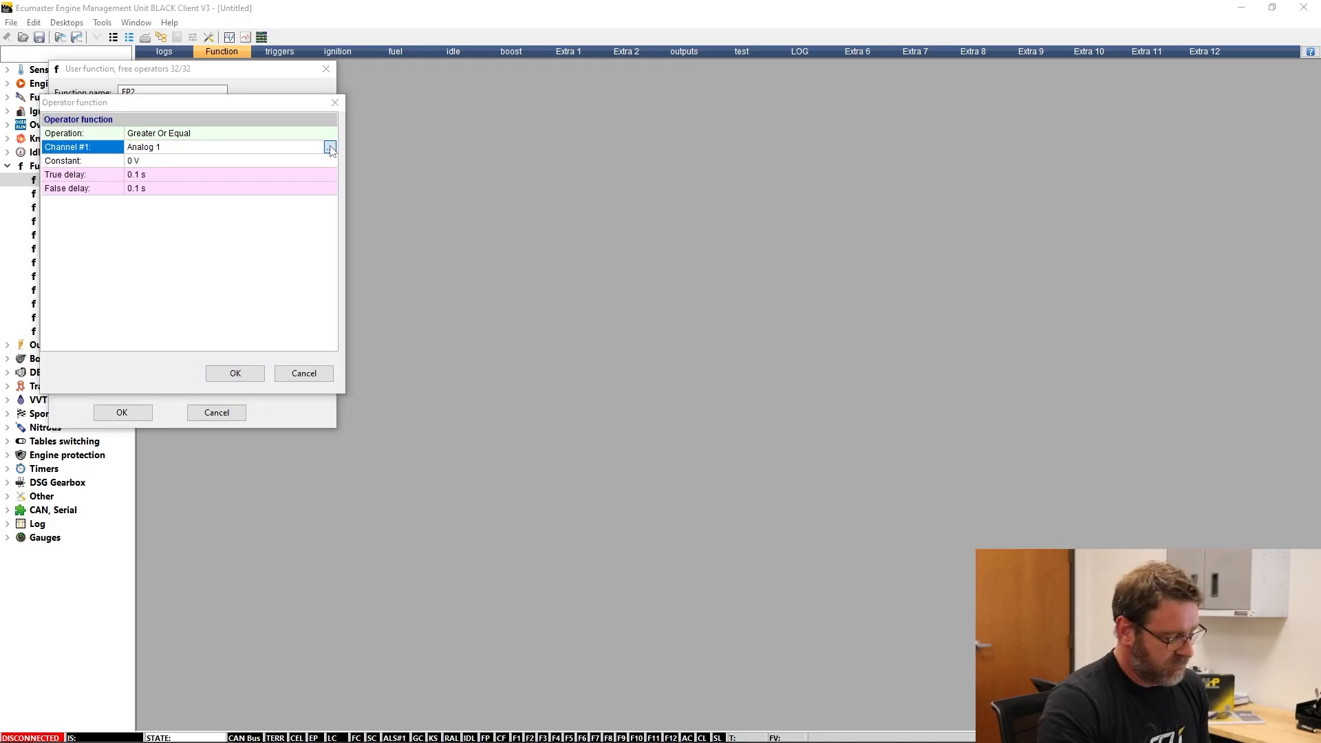
- Compare channel MAP against constant 200 kPa with 0.1 s delays, and confirm the condition
left_click(329, 146)
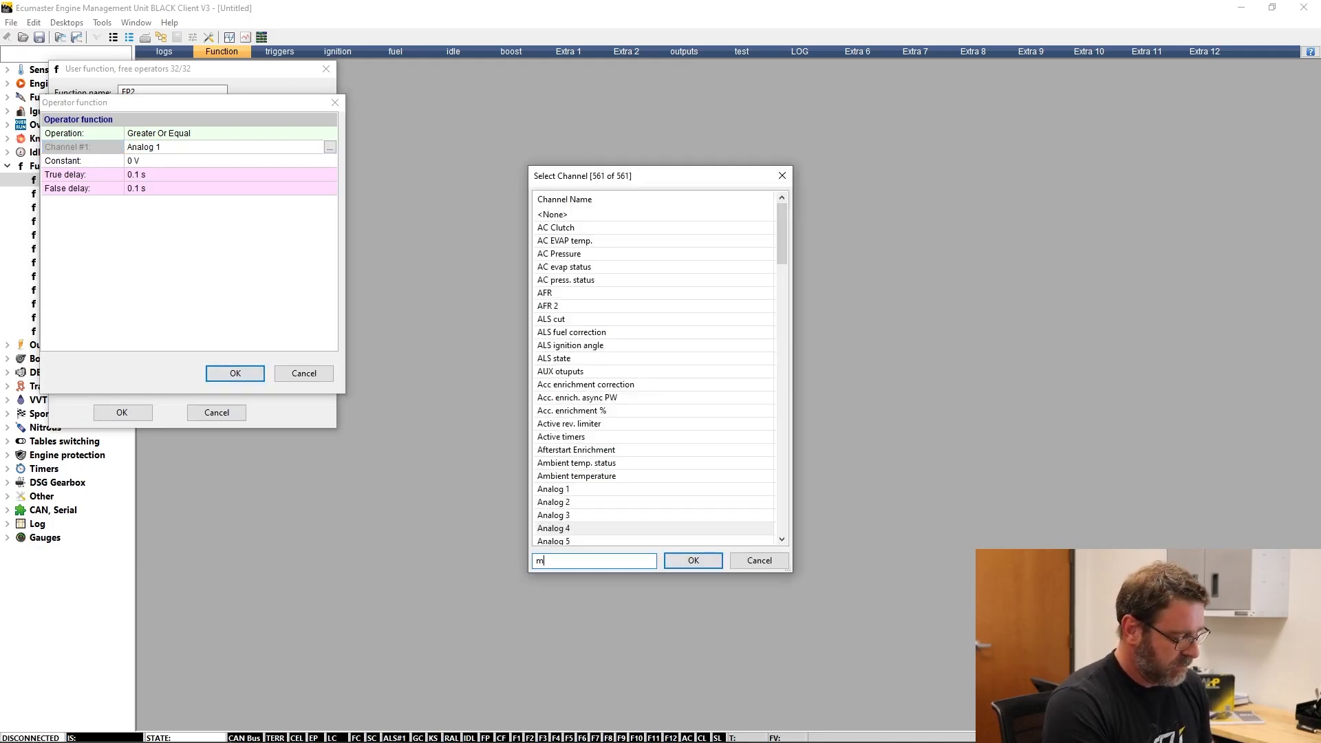
type("ap")
left_click(230, 161)
type("2")
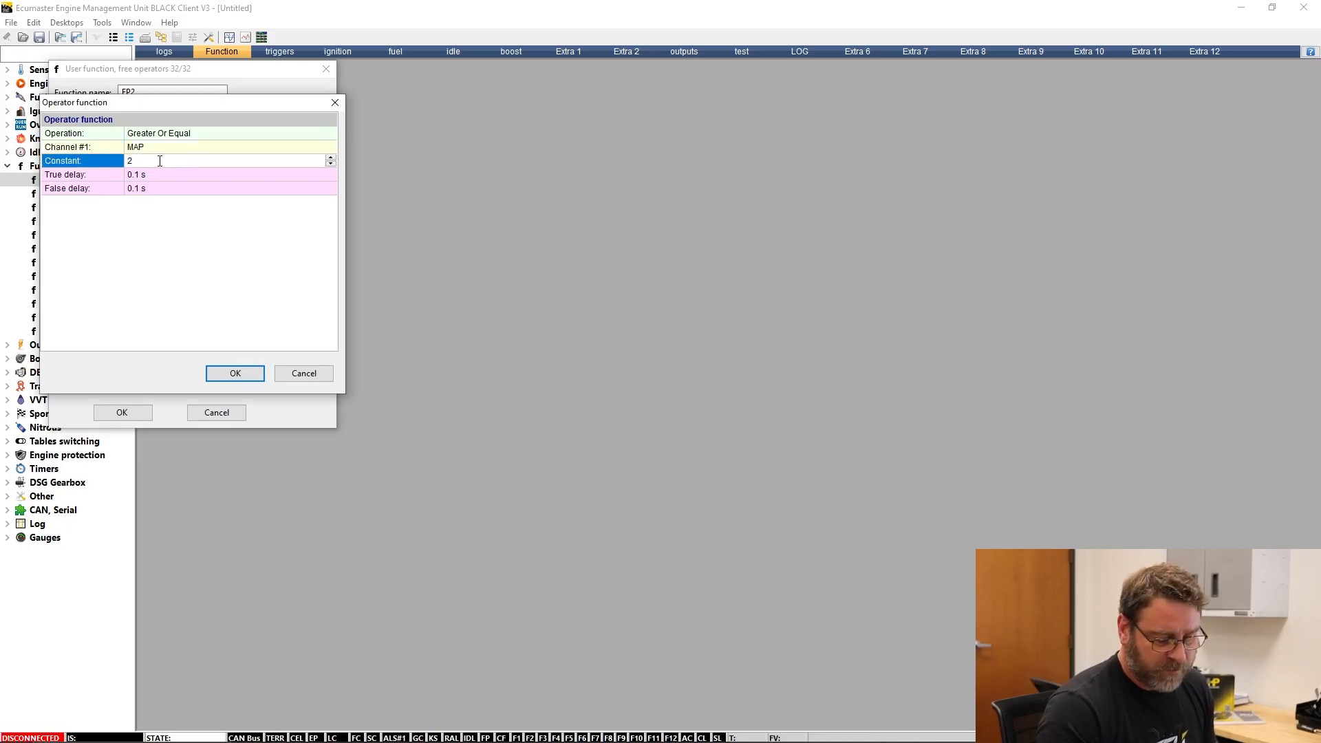
type("00 kPa")
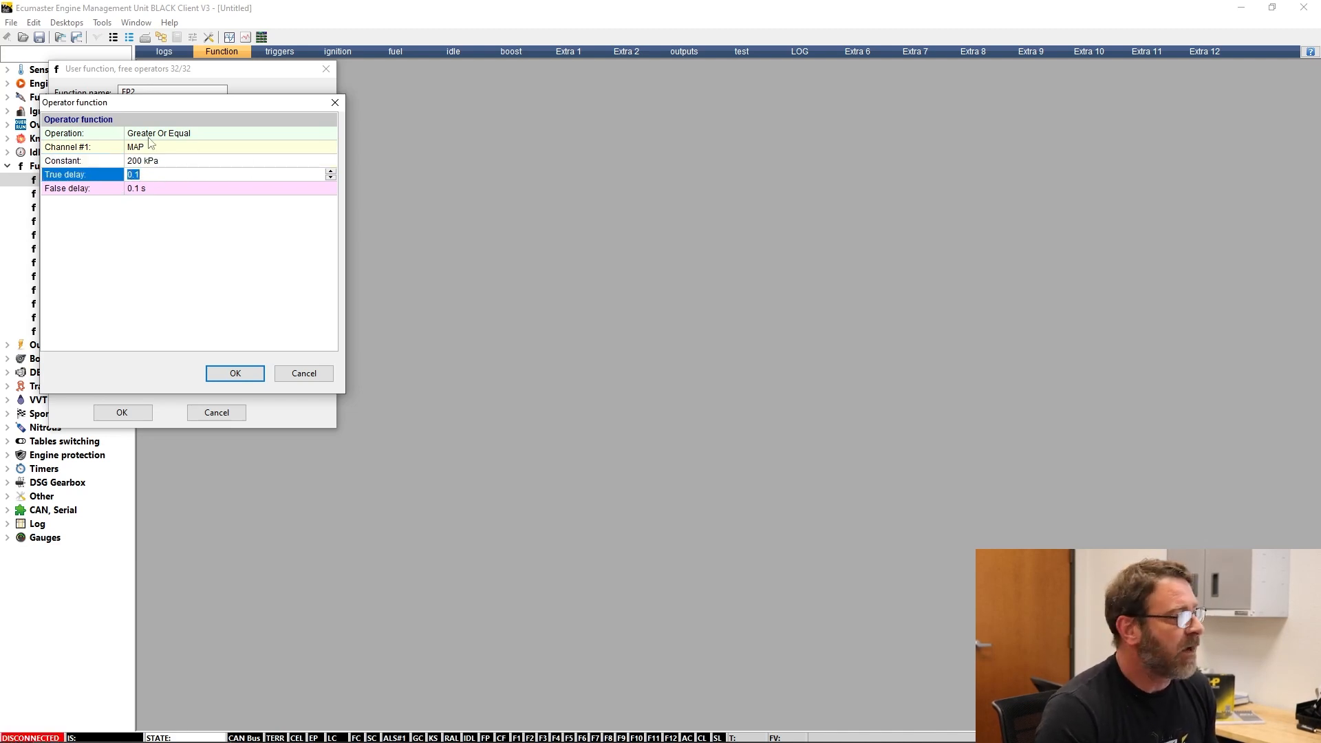
left_click(144, 175)
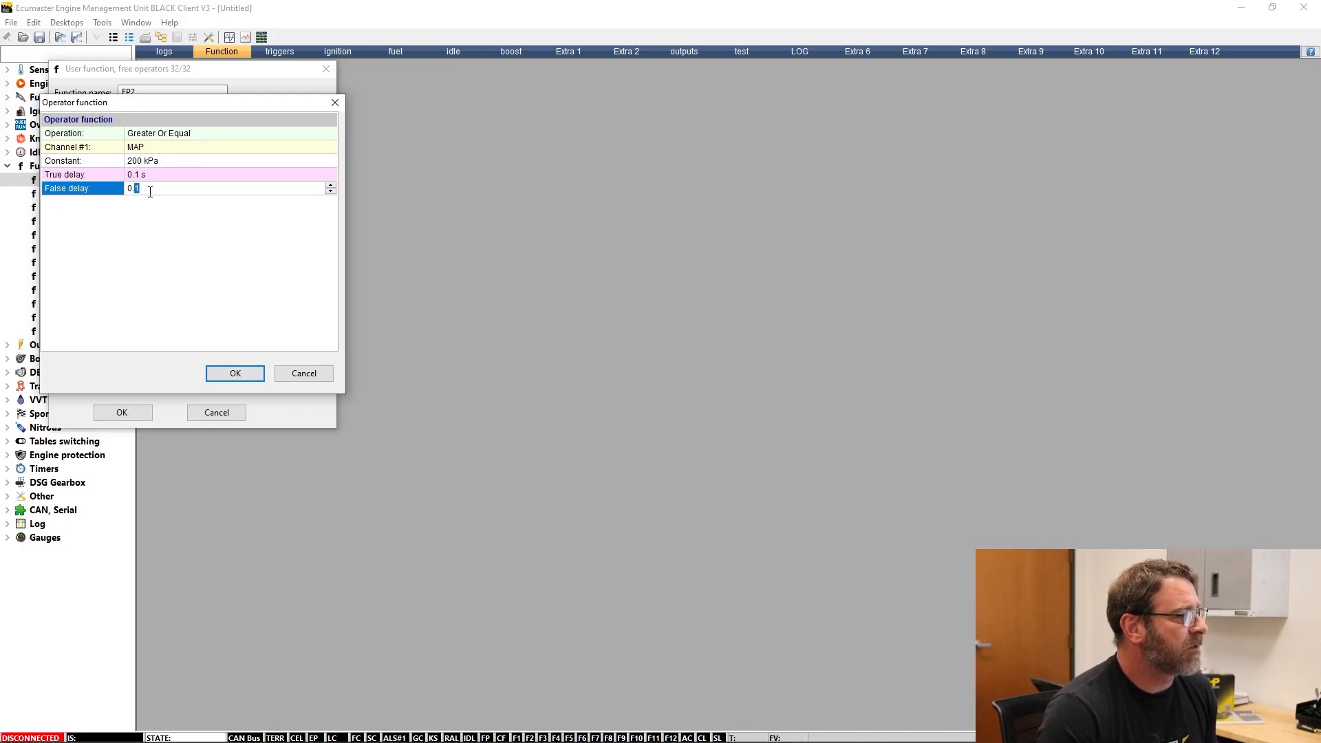
left_click(234, 372)
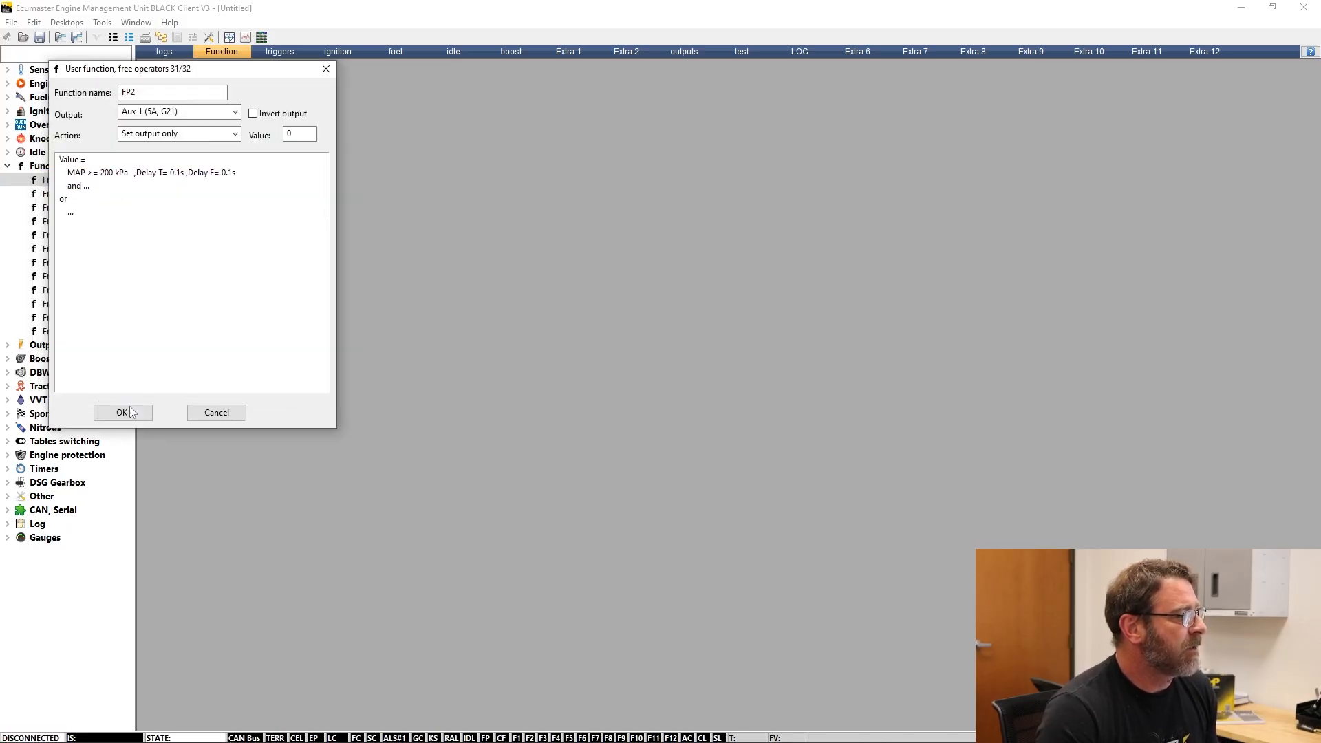
- Apply the User function dialog so Fn 1 (FP2) appears in the Functions list
left_click(122, 412)
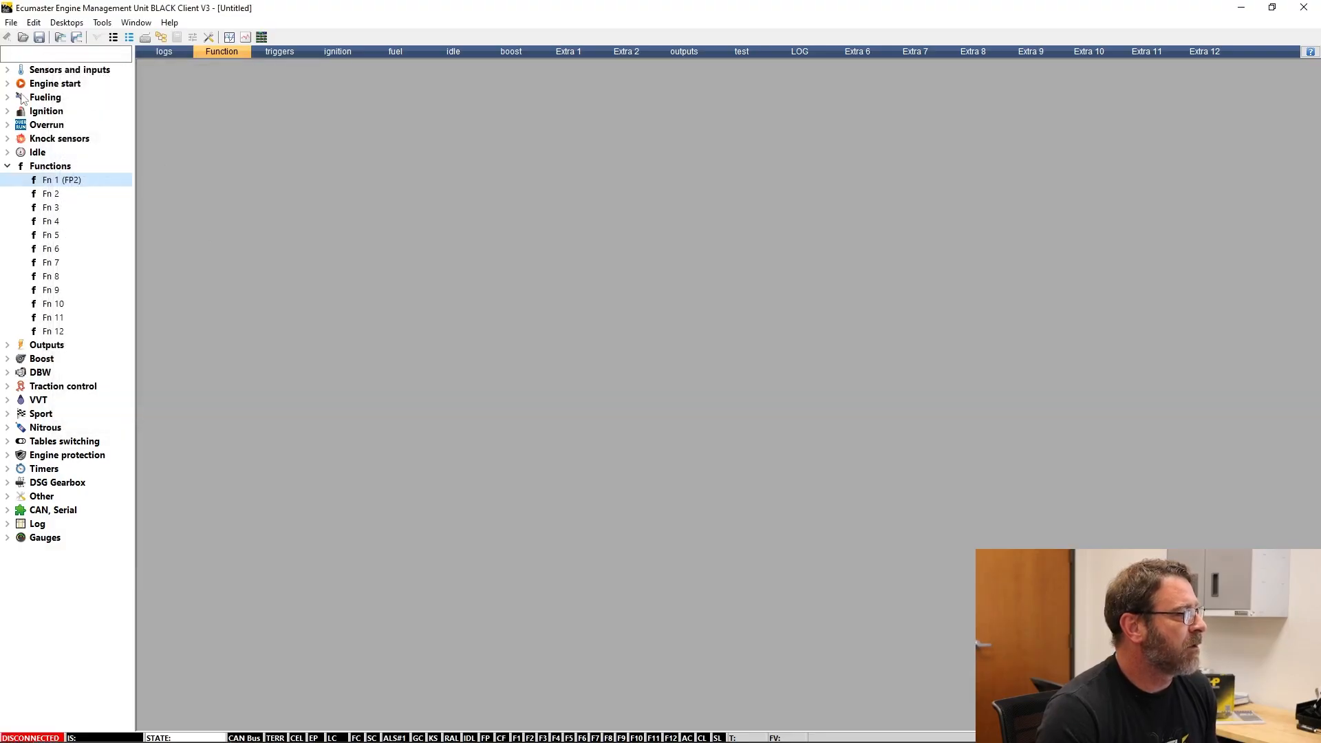
mouse_move(383, 272)
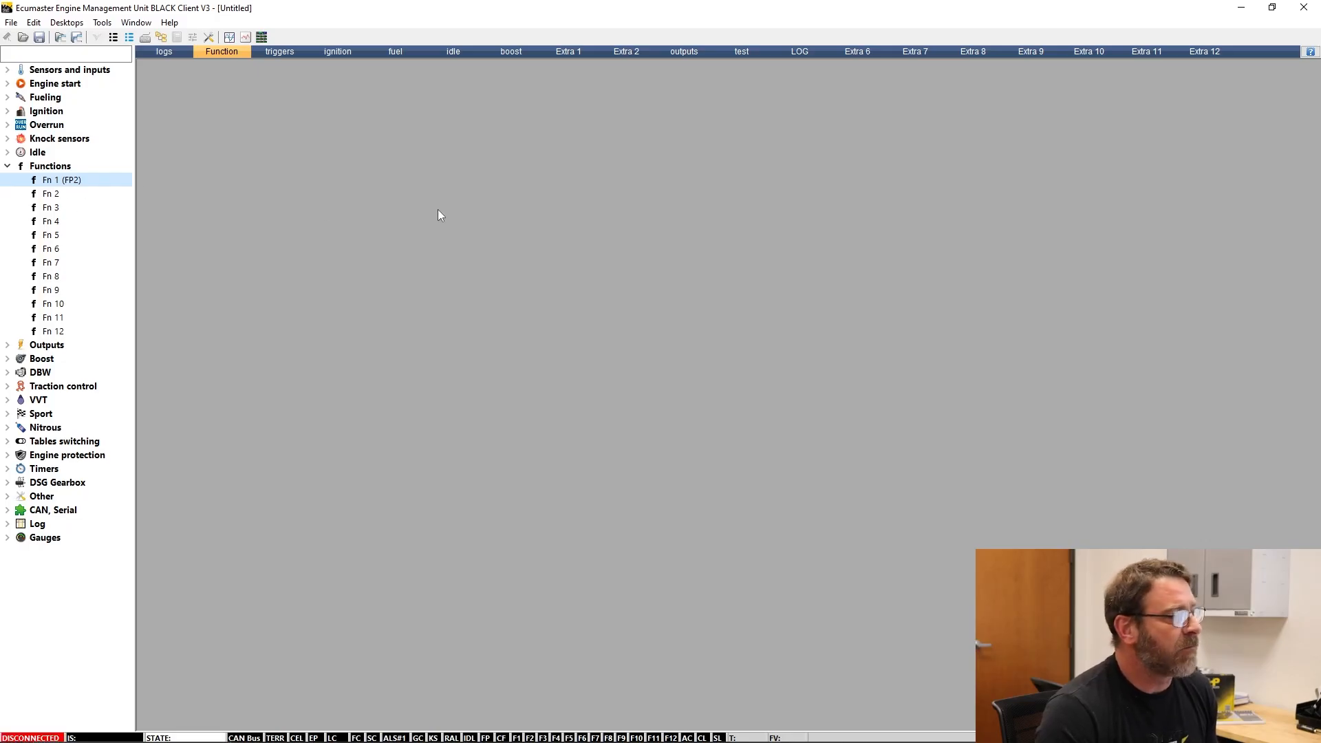
mouse_move(471, 244)
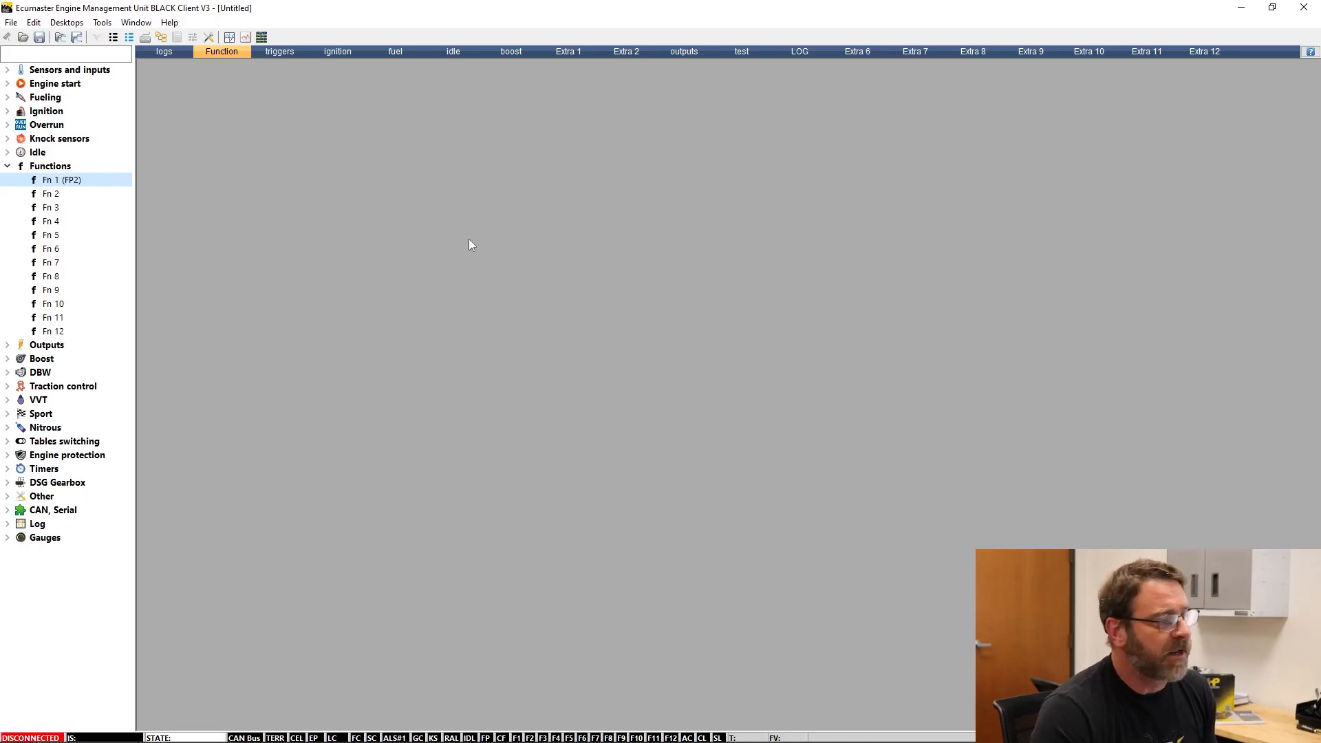